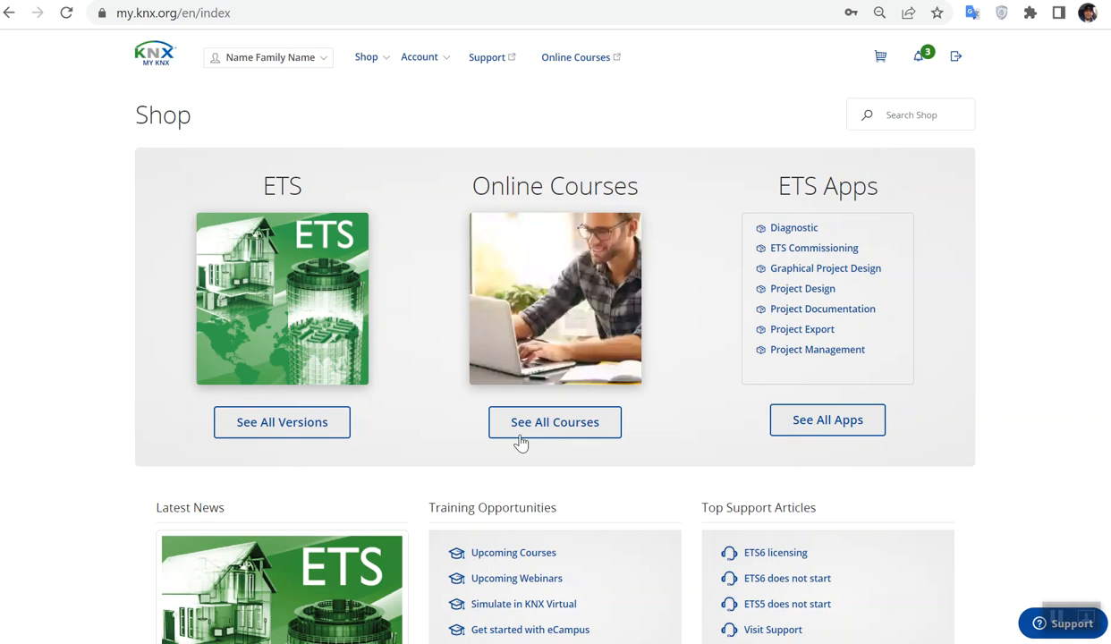
{"action": "mouse_move", "coordinate": [501, 432]}
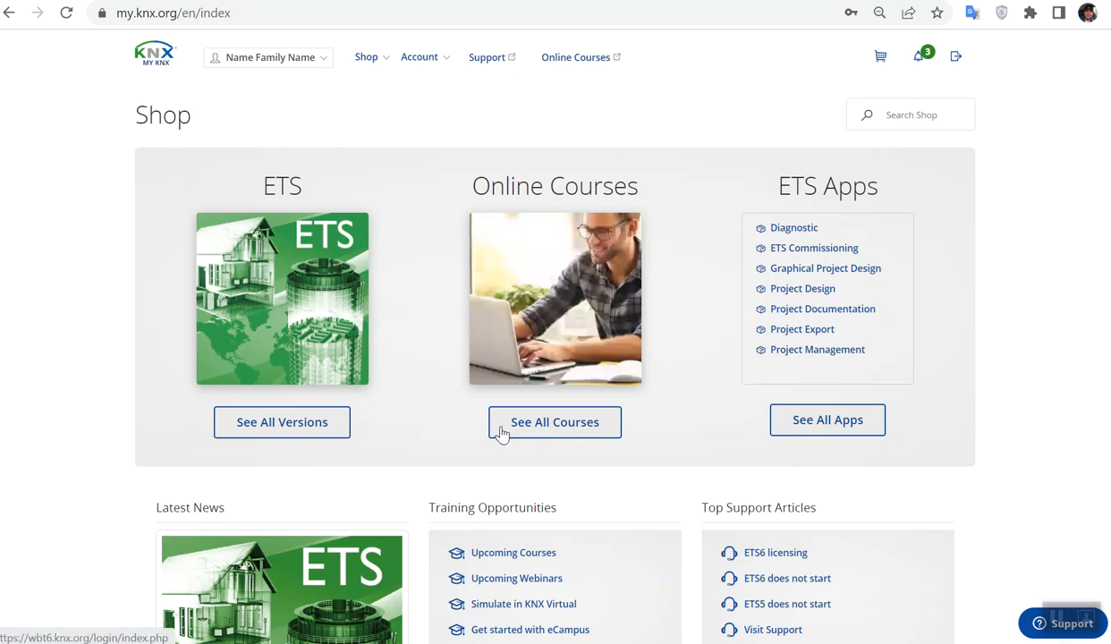
{"action": "mouse_move", "coordinate": [441, 407]}
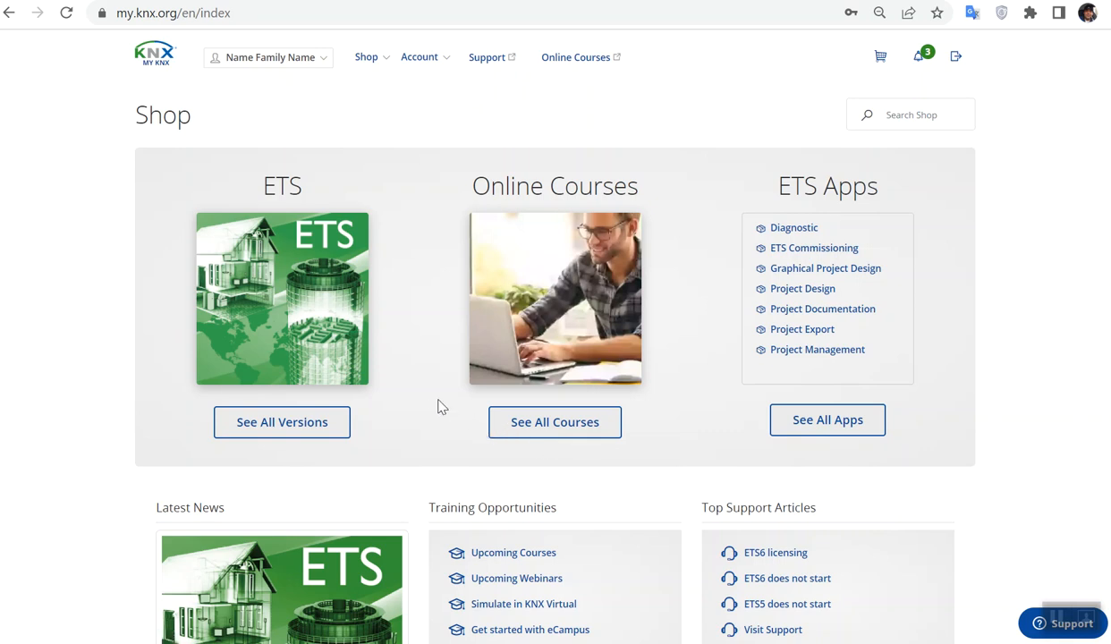
{"action": "mouse_move", "coordinate": [149, 72]}
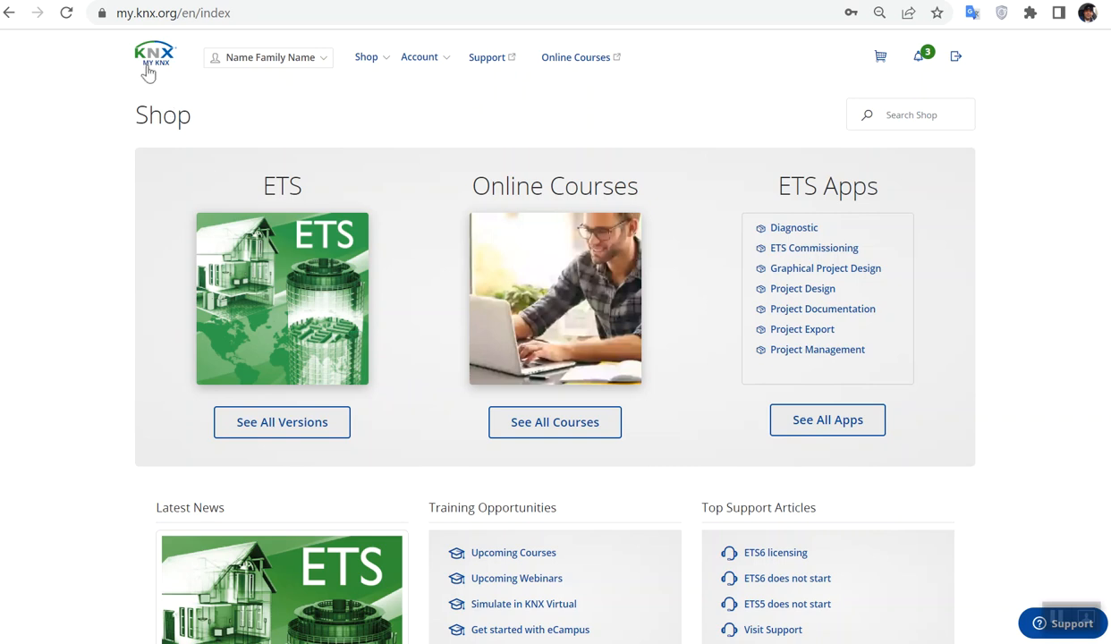
{"action": "mouse_move", "coordinate": [134, 16]}
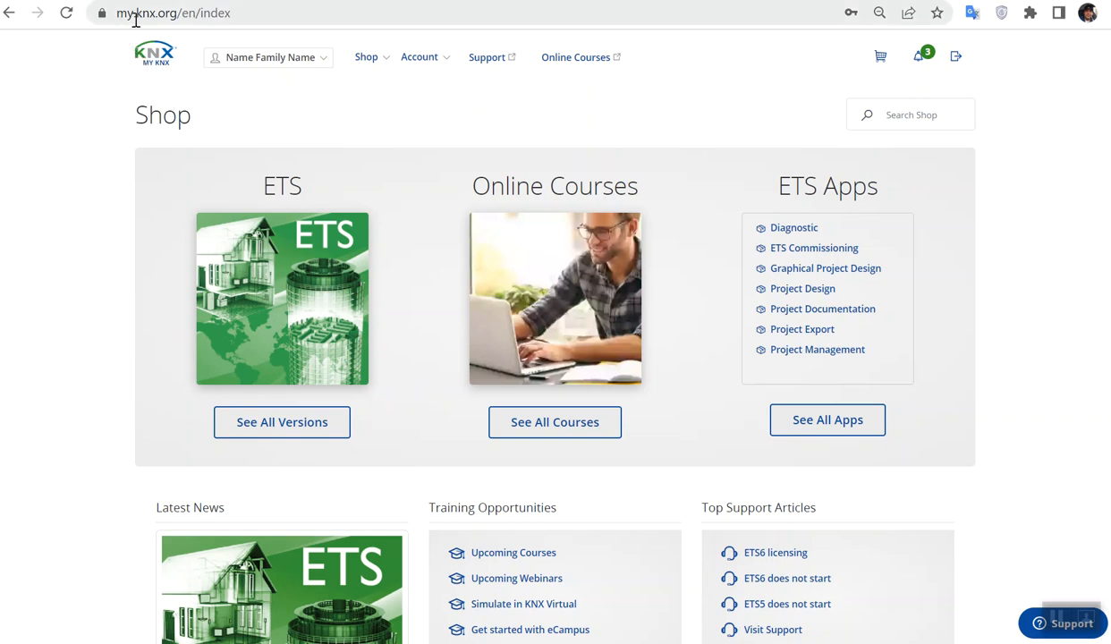
{"action": "mouse_move", "coordinate": [176, 38]}
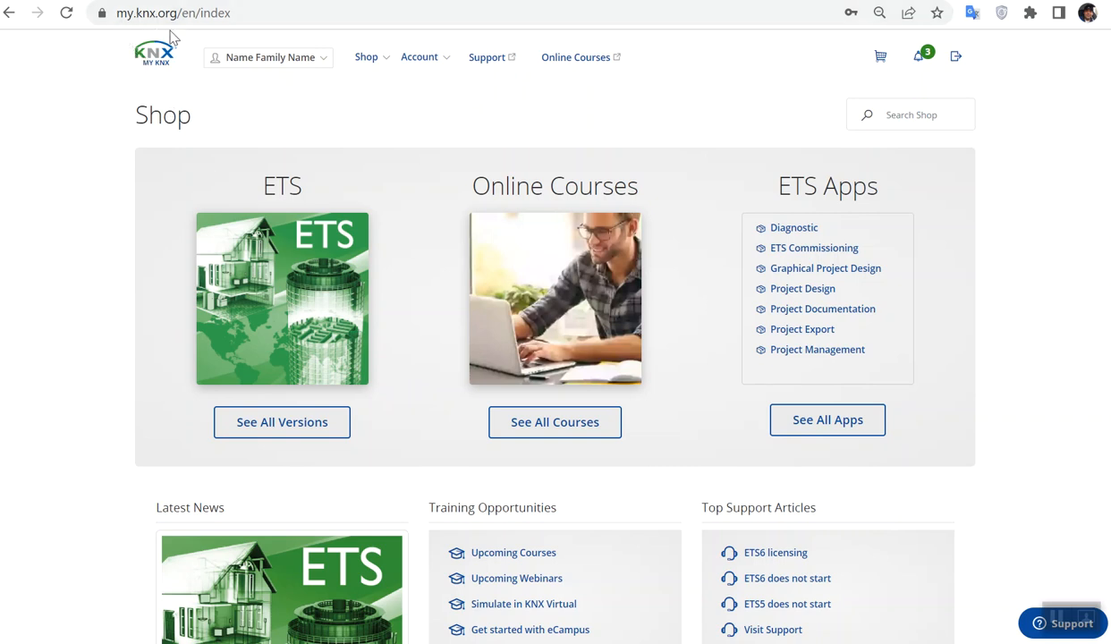
- Open the ETS card on the MyKNX Shop start page to load the ETS products
{"action": "left_click", "coordinate": [365, 57]}
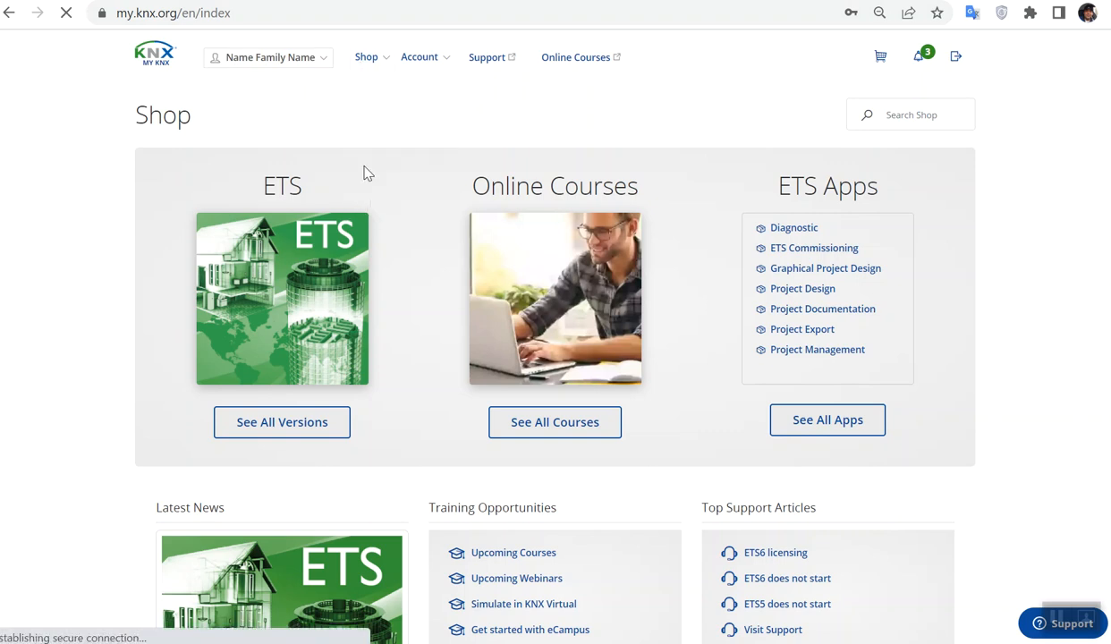
{"action": "left_click", "coordinate": [282, 422]}
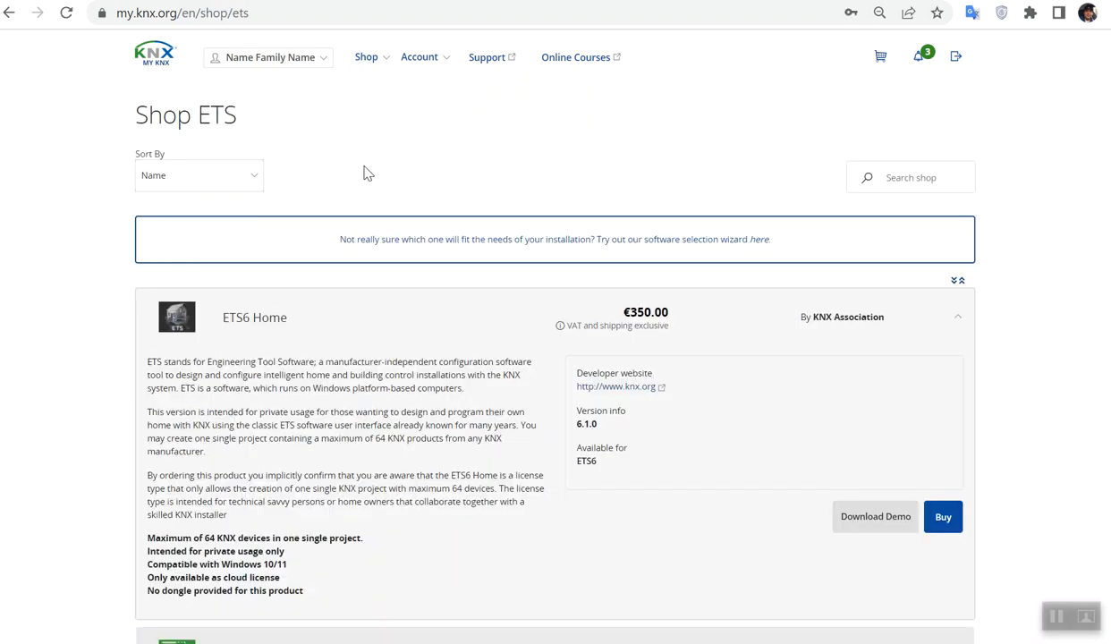
{"action": "scroll", "scroll_direction": "down", "scroll_amount": 3}
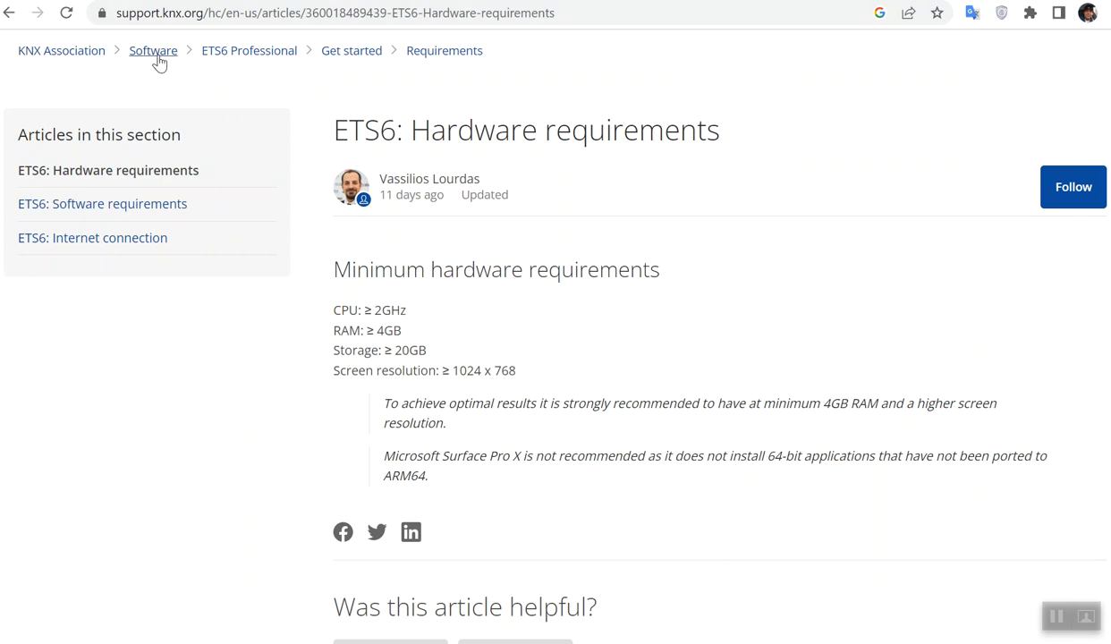
{"action": "mouse_move", "coordinate": [305, 272]}
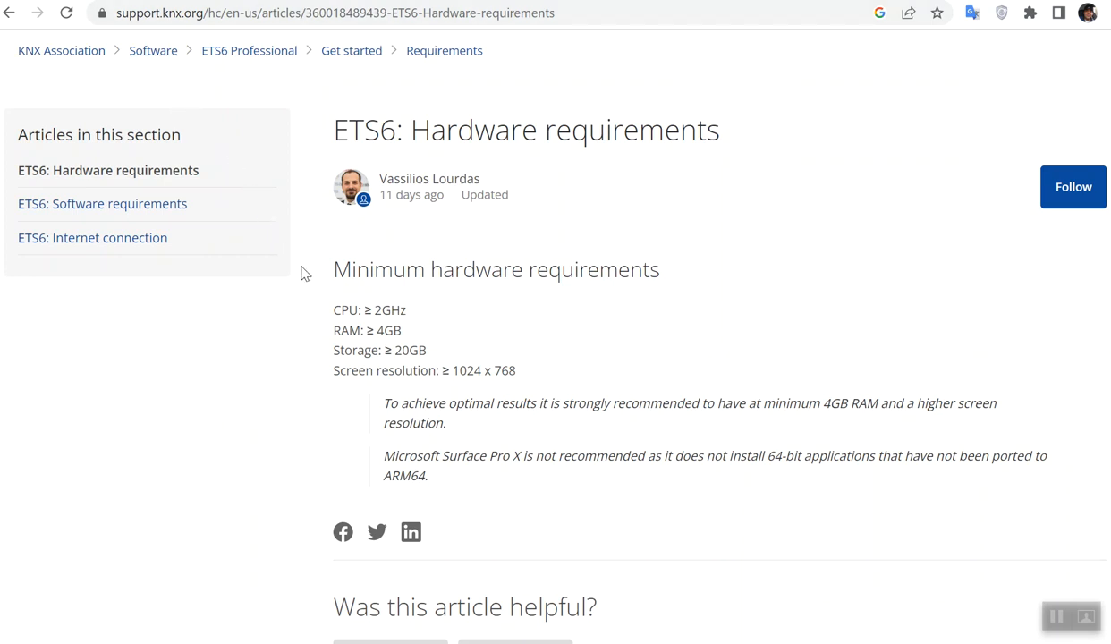
{"action": "mouse_move", "coordinate": [313, 281]}
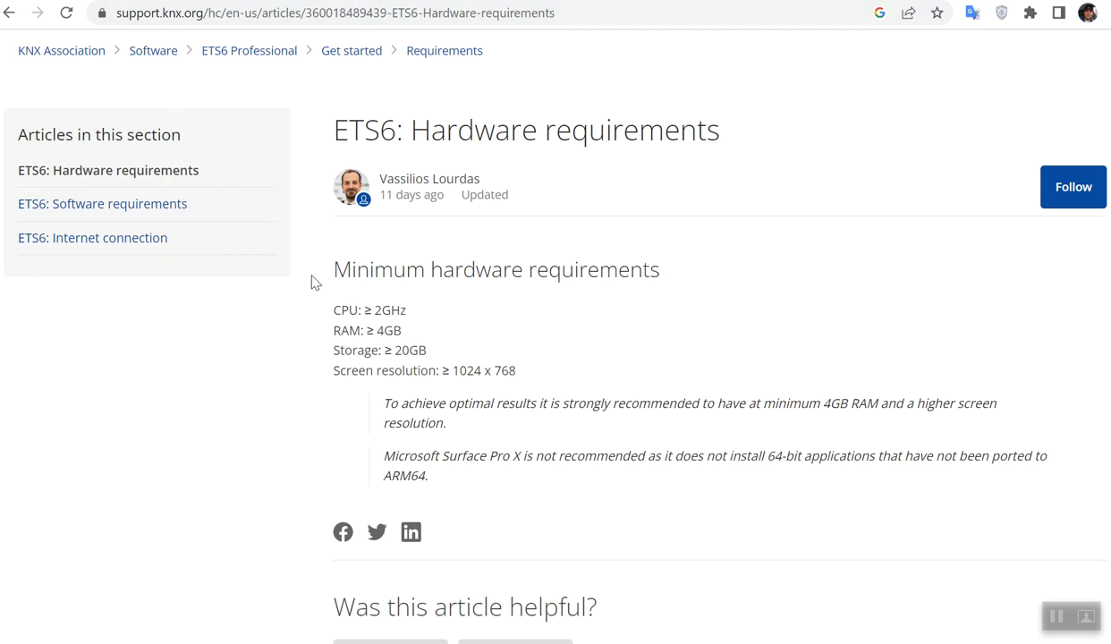
{"action": "mouse_move", "coordinate": [378, 313]}
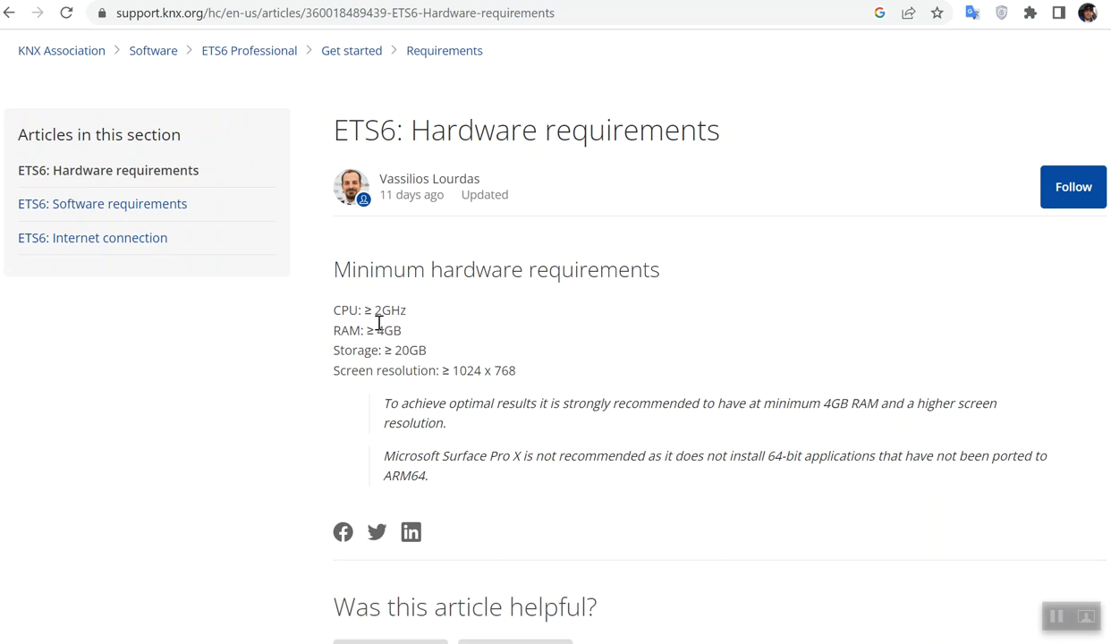
{"action": "mouse_move", "coordinate": [349, 73]}
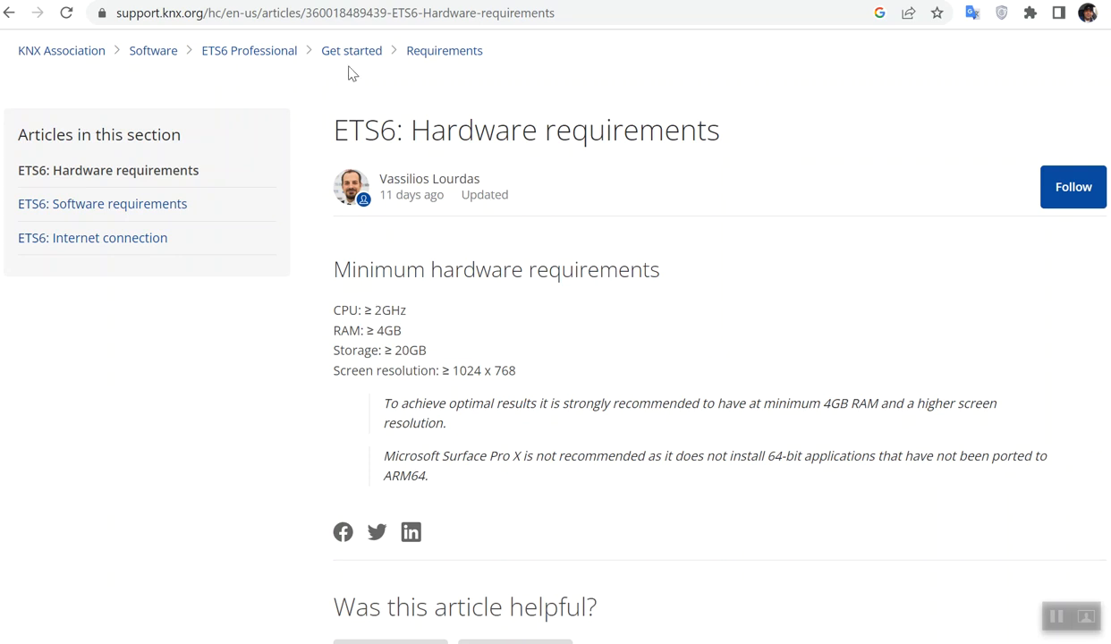
- Open the ETS6 software requirements article from the KNX Support article list
{"action": "left_click", "coordinate": [102, 204]}
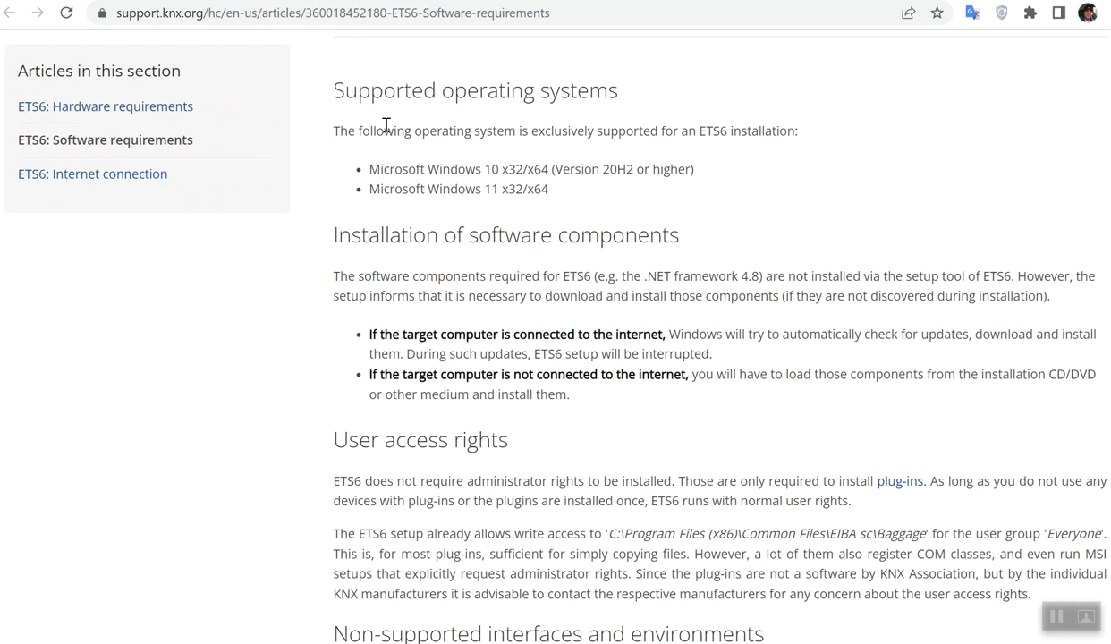
{"action": "mouse_move", "coordinate": [388, 149]}
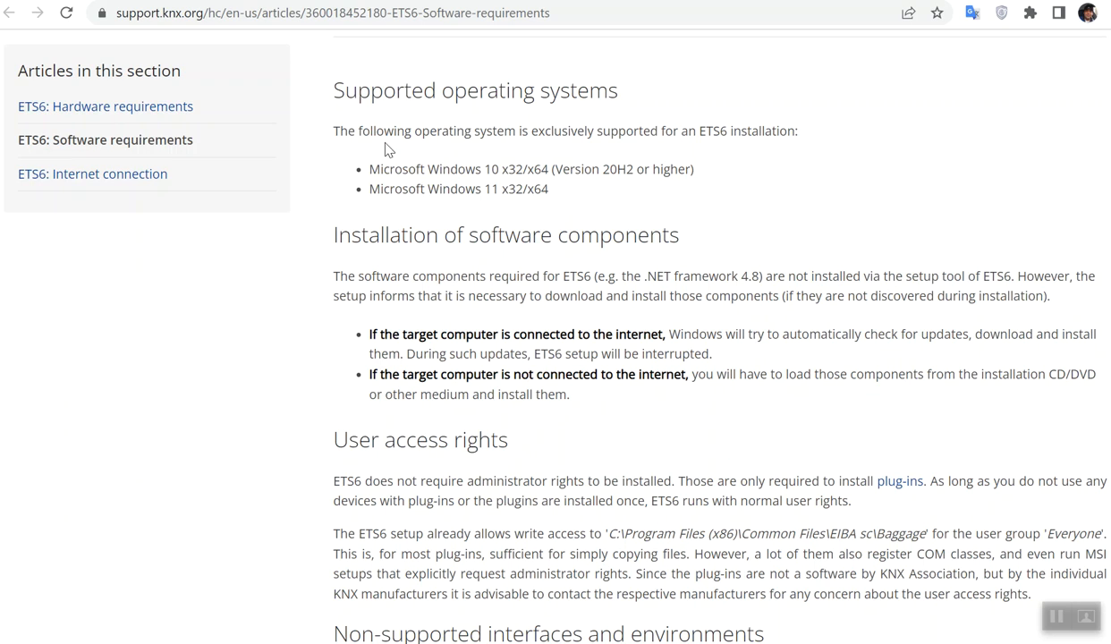
{"action": "mouse_move", "coordinate": [474, 184]}
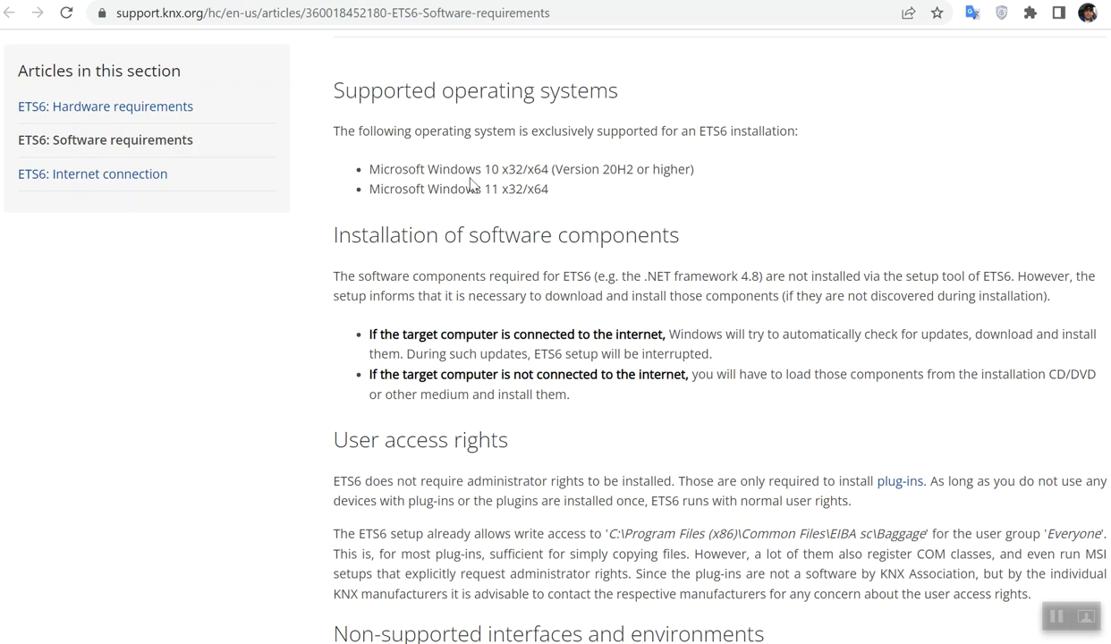
{"action": "mouse_move", "coordinate": [478, 184]}
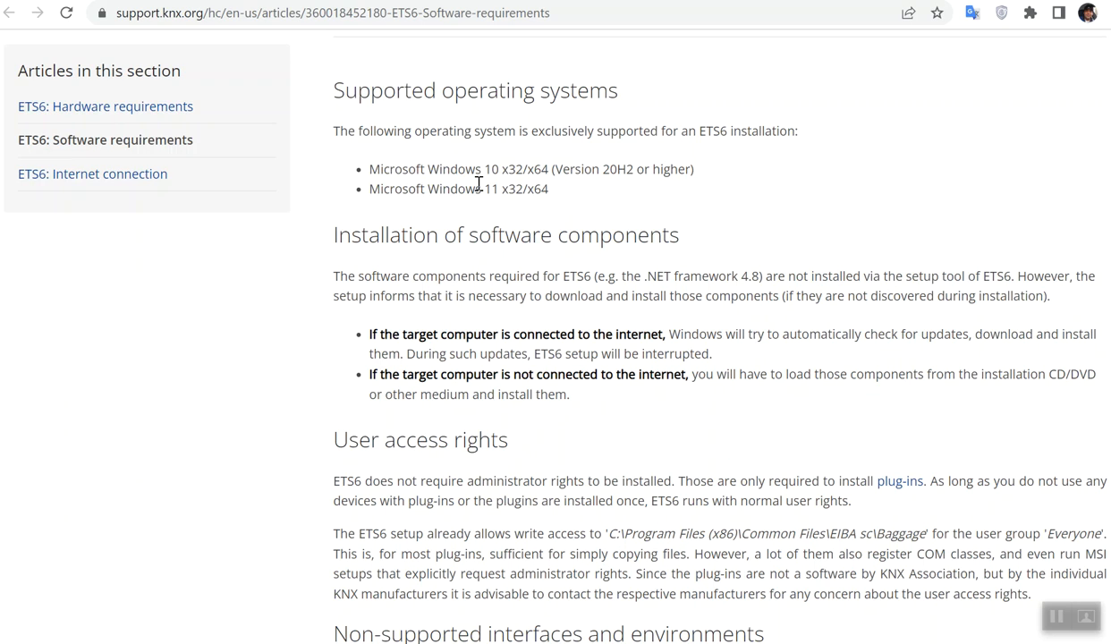
- Scroll to the article's user access rights and non-supported interfaces and environments sections
{"action": "scroll", "scroll_direction": "down", "scroll_amount": 3}
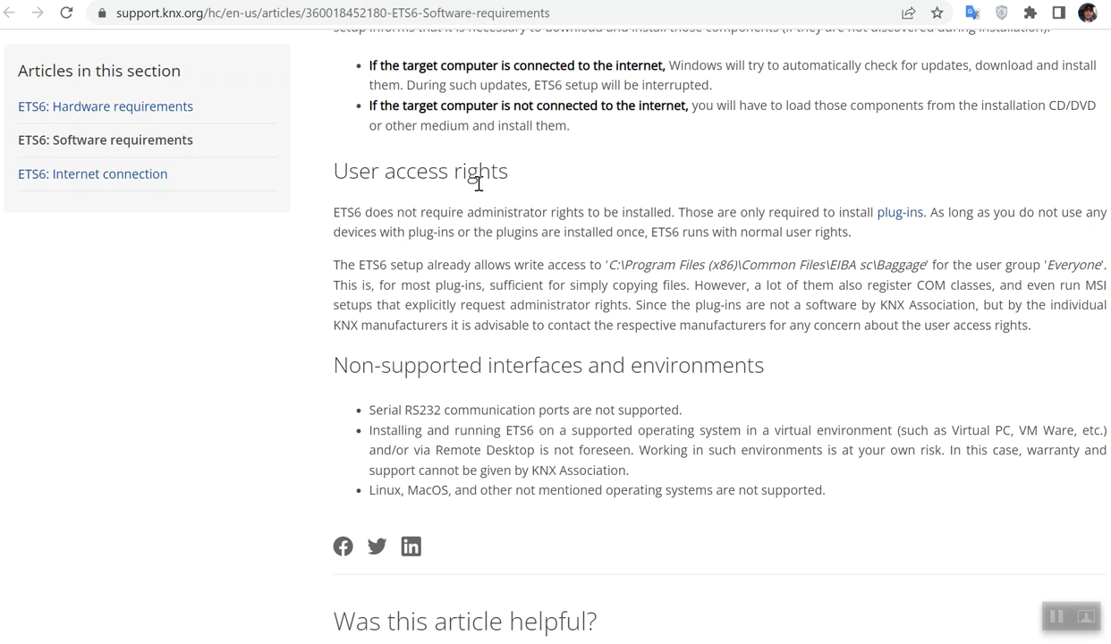
{"action": "mouse_move", "coordinate": [466, 302]}
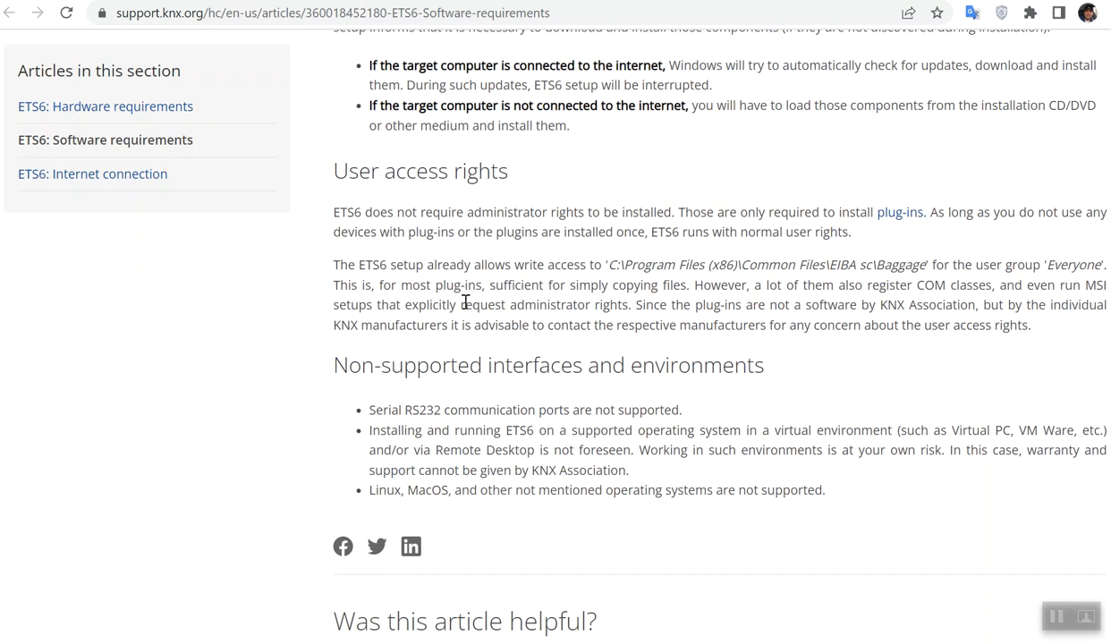
{"action": "mouse_move", "coordinate": [417, 375]}
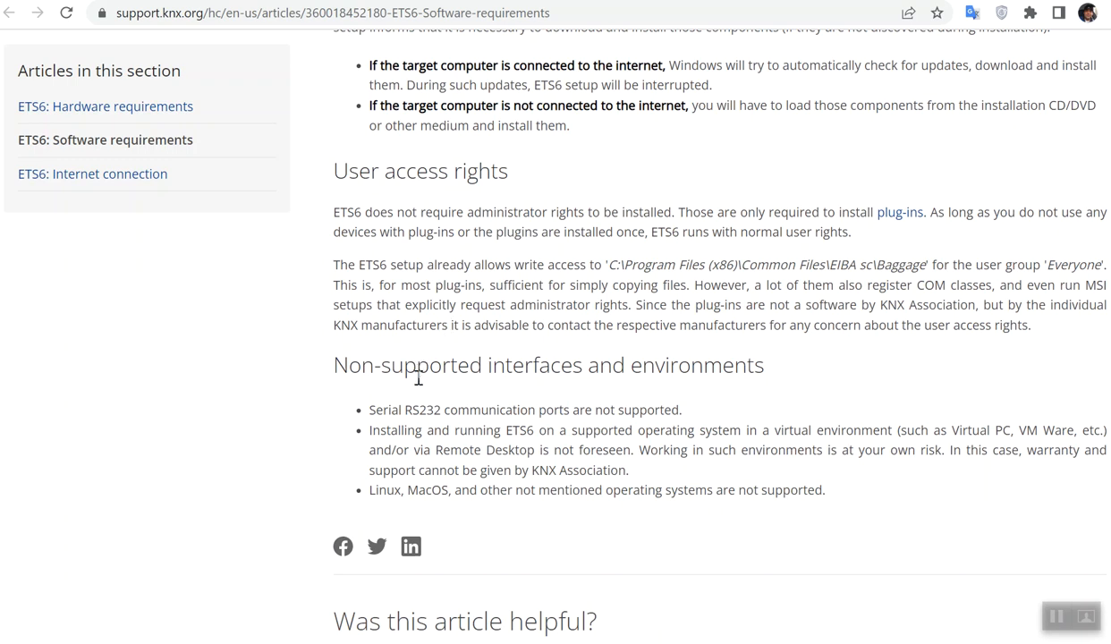
{"action": "mouse_move", "coordinate": [429, 487]}
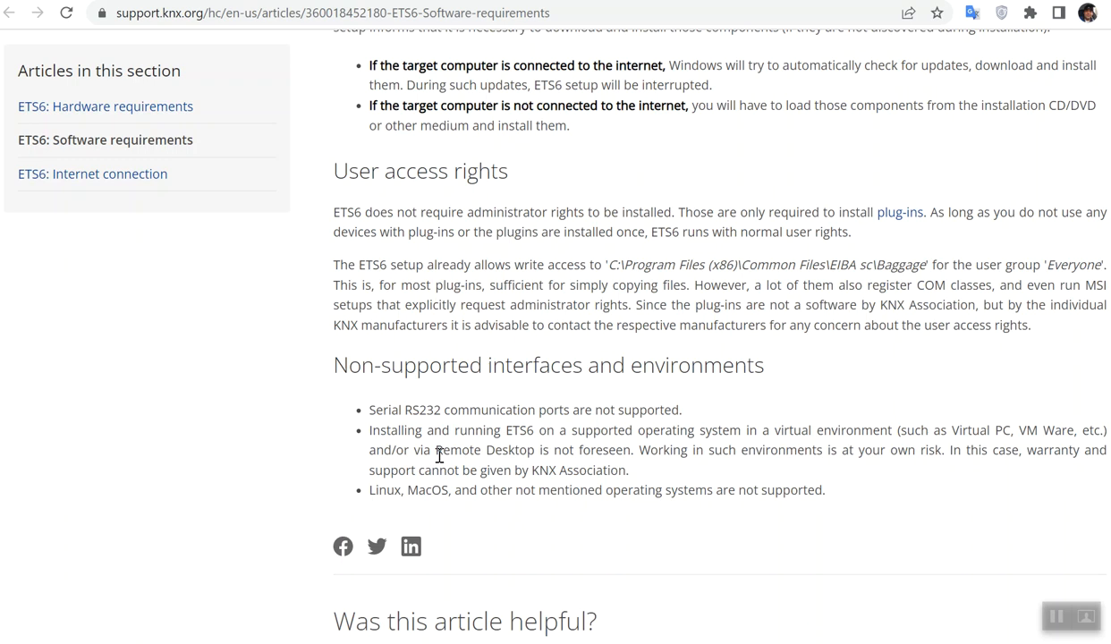
{"action": "mouse_move", "coordinate": [439, 450]}
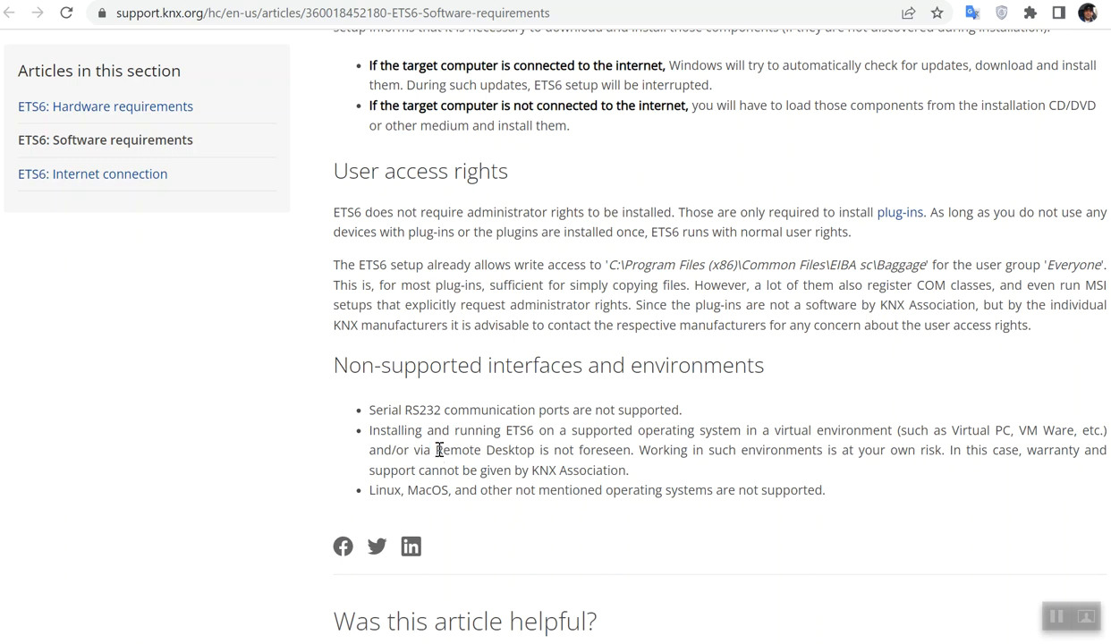
{"action": "mouse_move", "coordinate": [463, 449]}
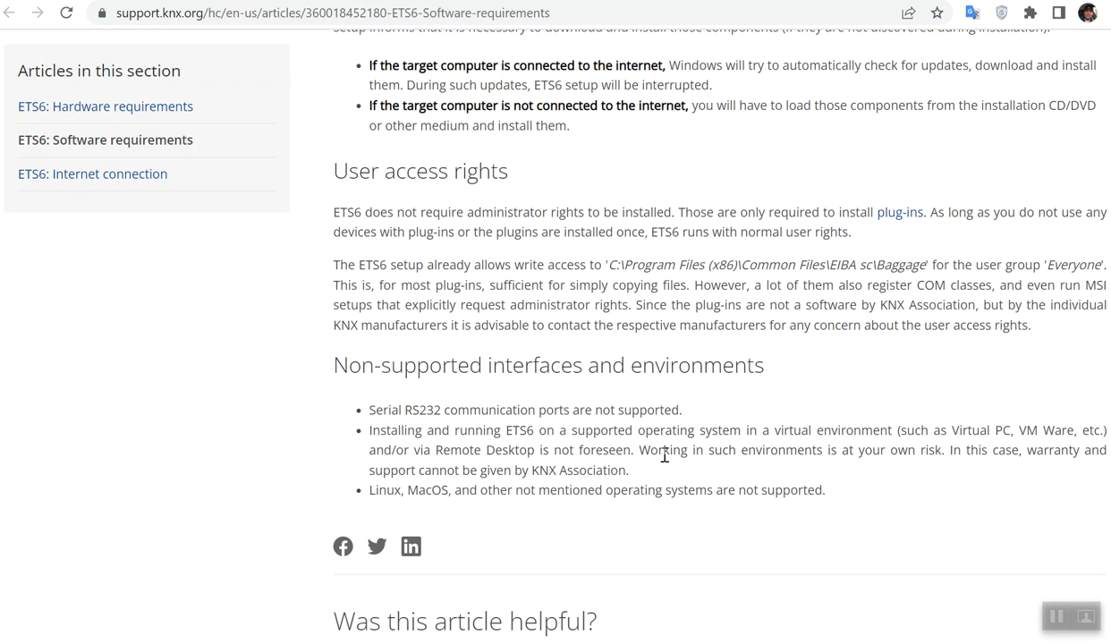
{"action": "mouse_move", "coordinate": [888, 472]}
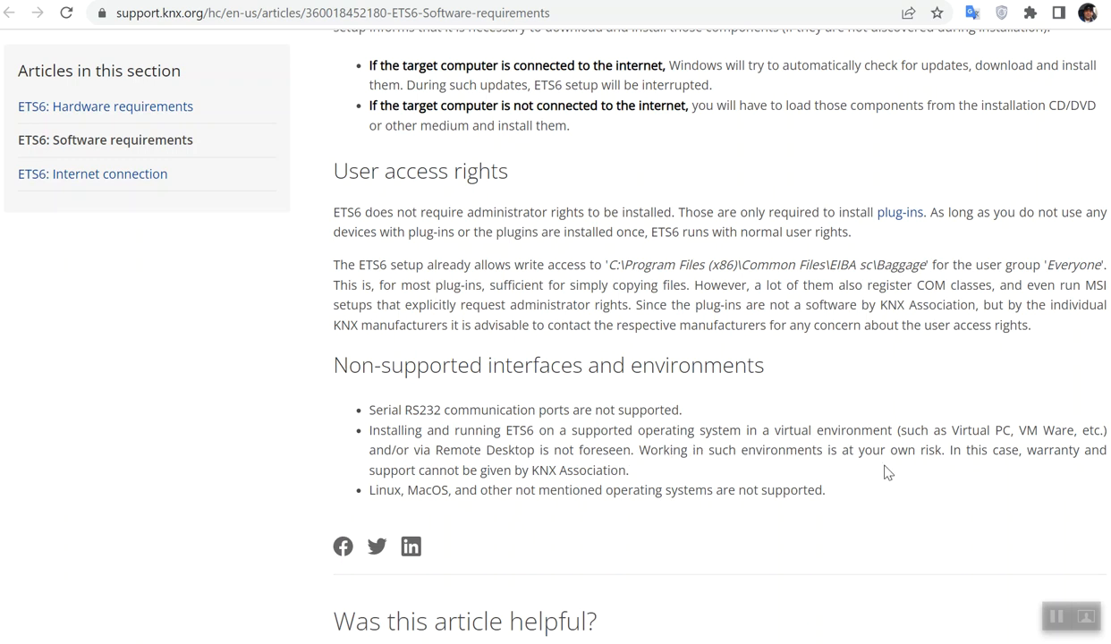
{"action": "mouse_move", "coordinate": [957, 459]}
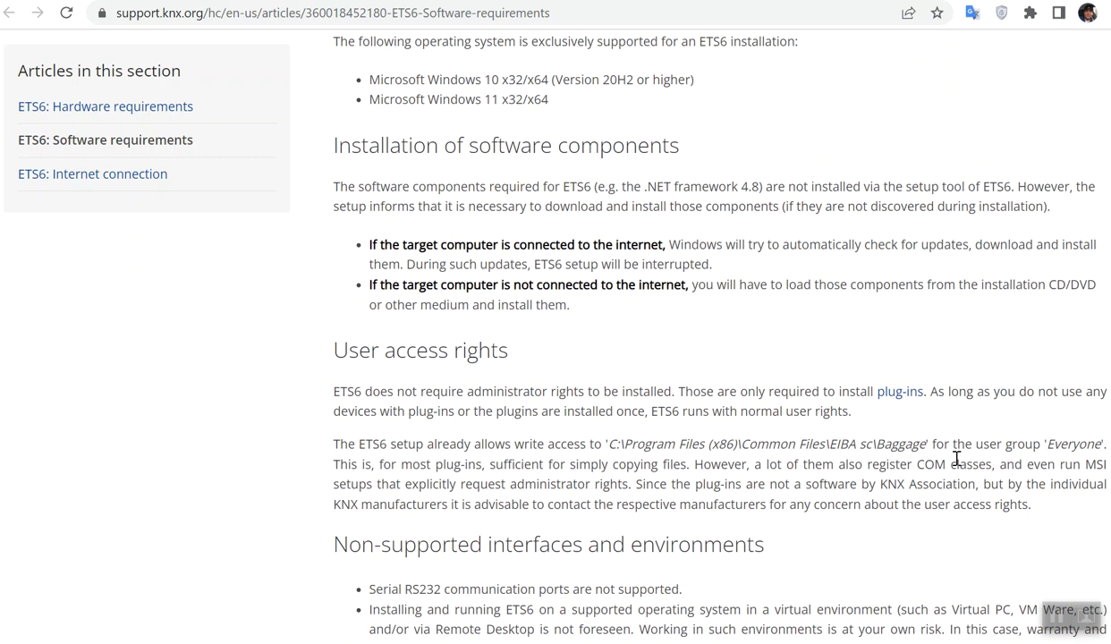
{"action": "mouse_move", "coordinate": [929, 457]}
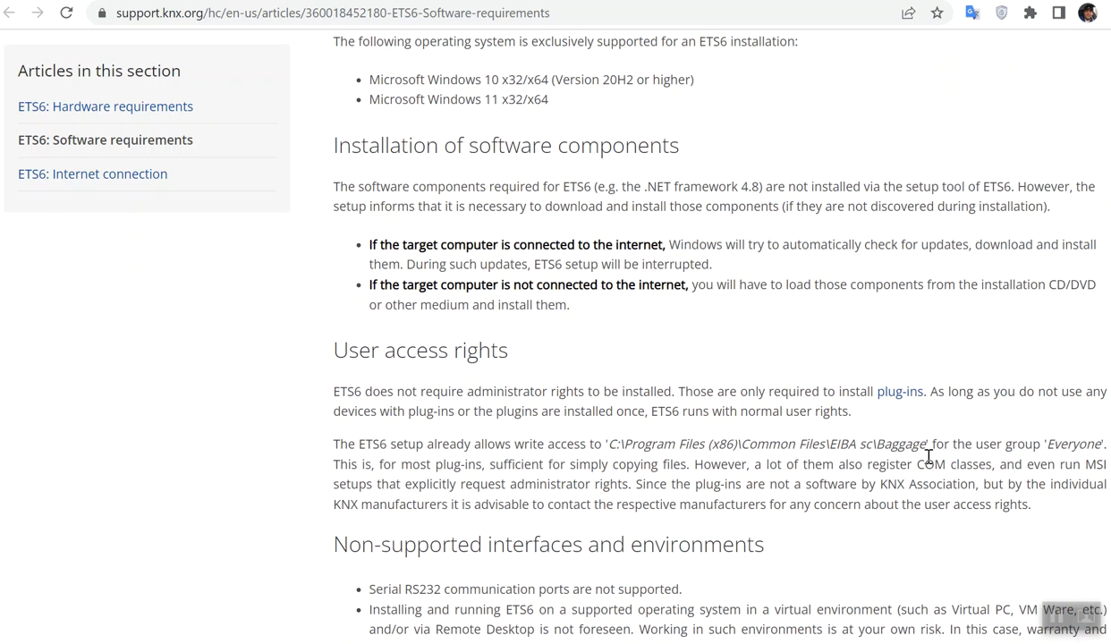
{"action": "mouse_move", "coordinate": [934, 467]}
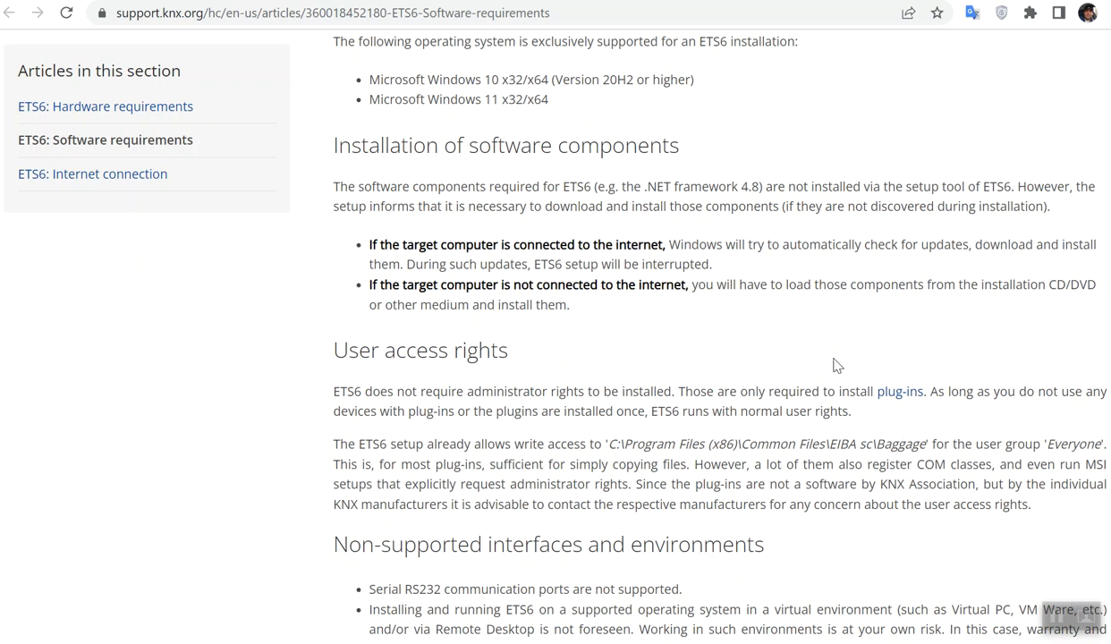
{"action": "mouse_move", "coordinate": [745, 240]}
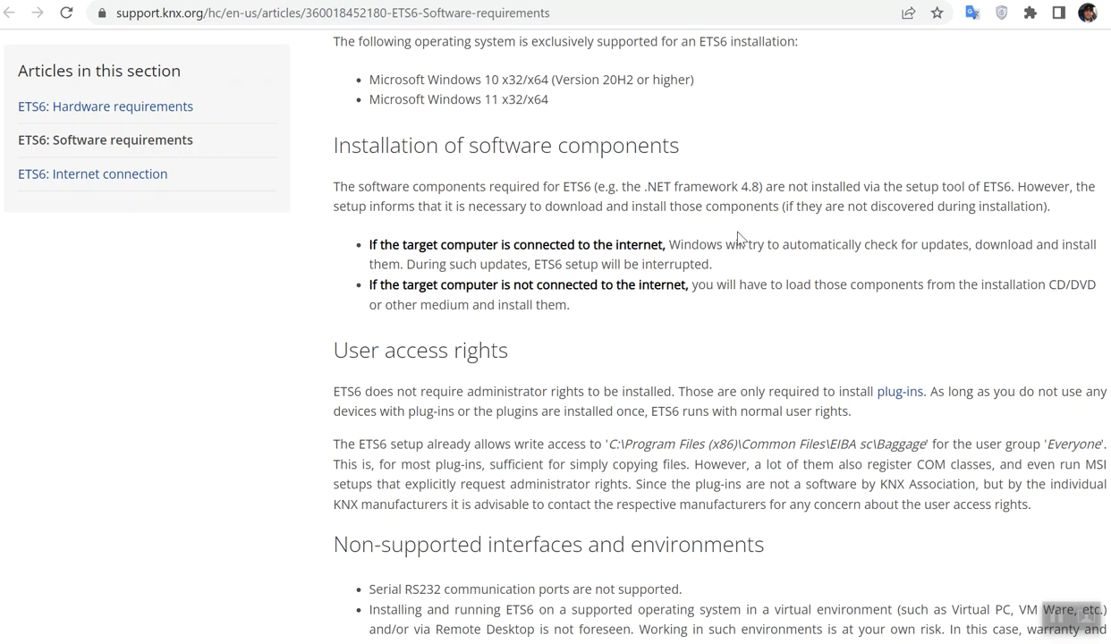
{"action": "mouse_move", "coordinate": [774, 313]}
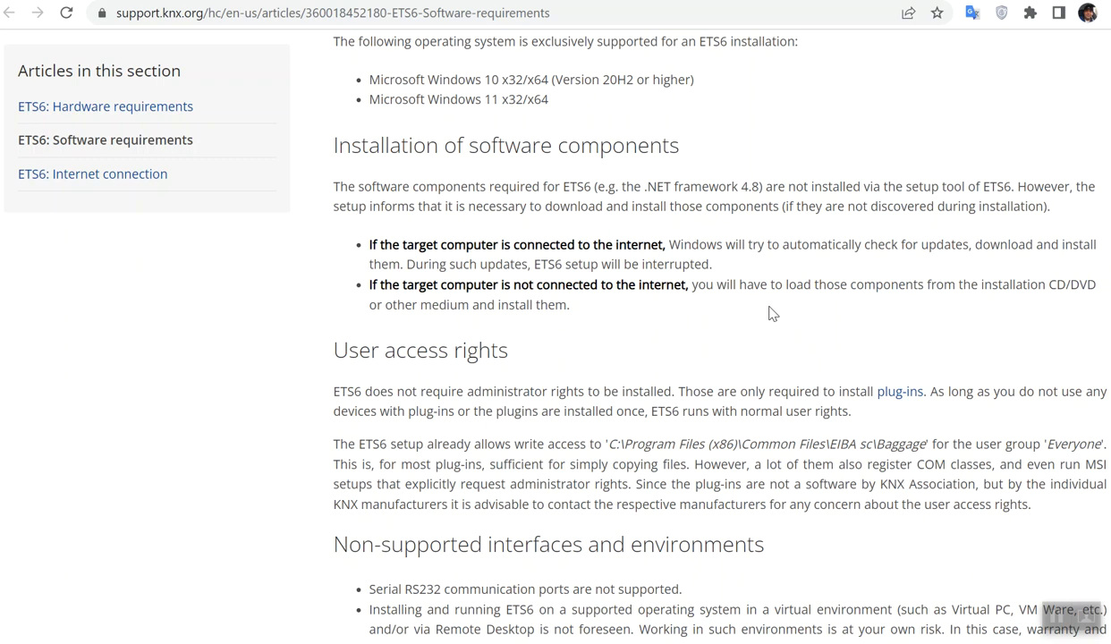
{"action": "mouse_move", "coordinate": [761, 311]}
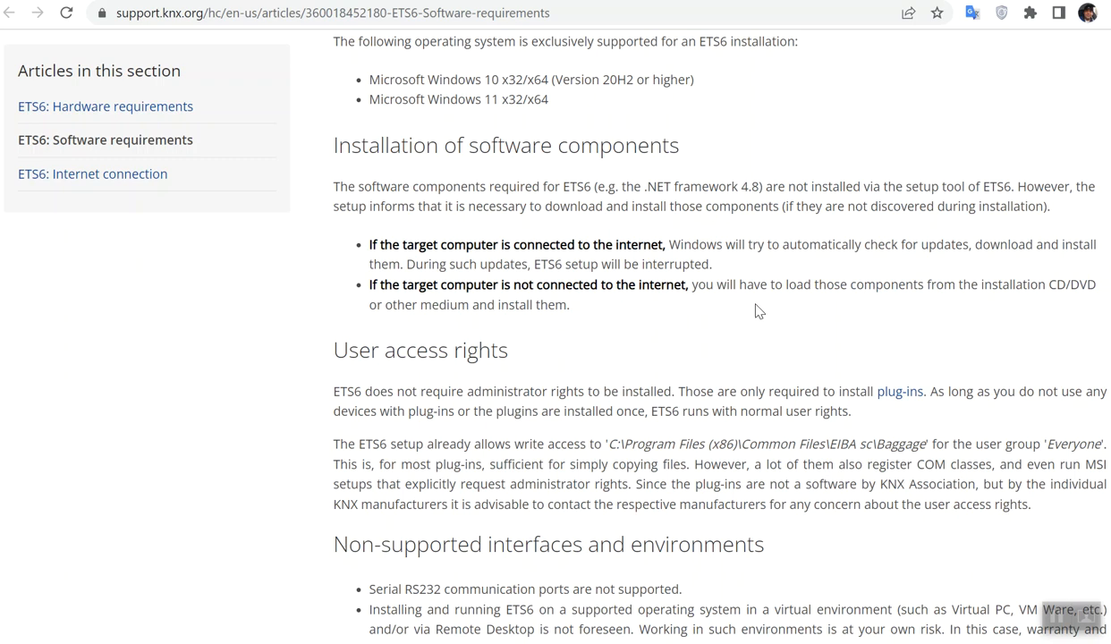
{"action": "mouse_move", "coordinate": [780, 317]}
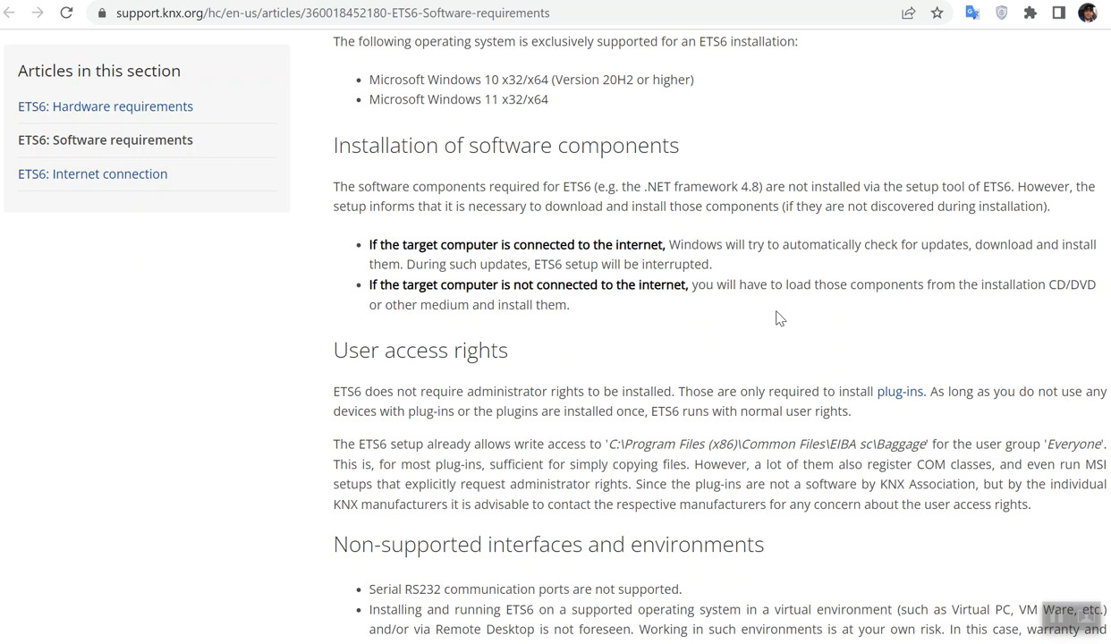
{"action": "mouse_move", "coordinate": [785, 323]}
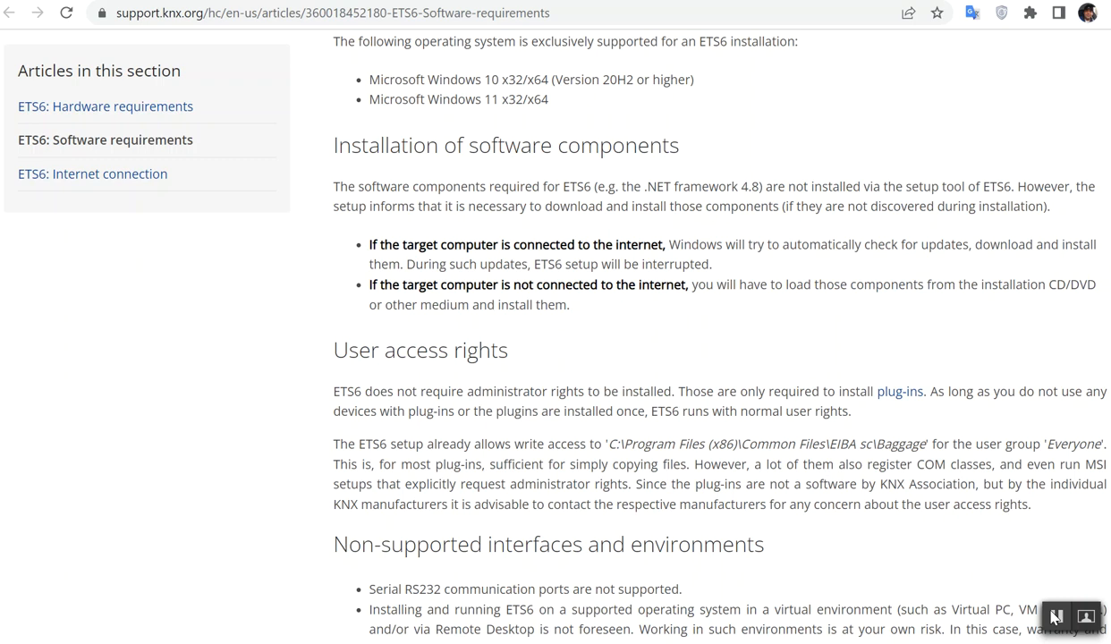
- Open 'ETS6: Internet connection' from the sidebar to view its functions, URLs and ports table
{"action": "left_click", "coordinate": [92, 173]}
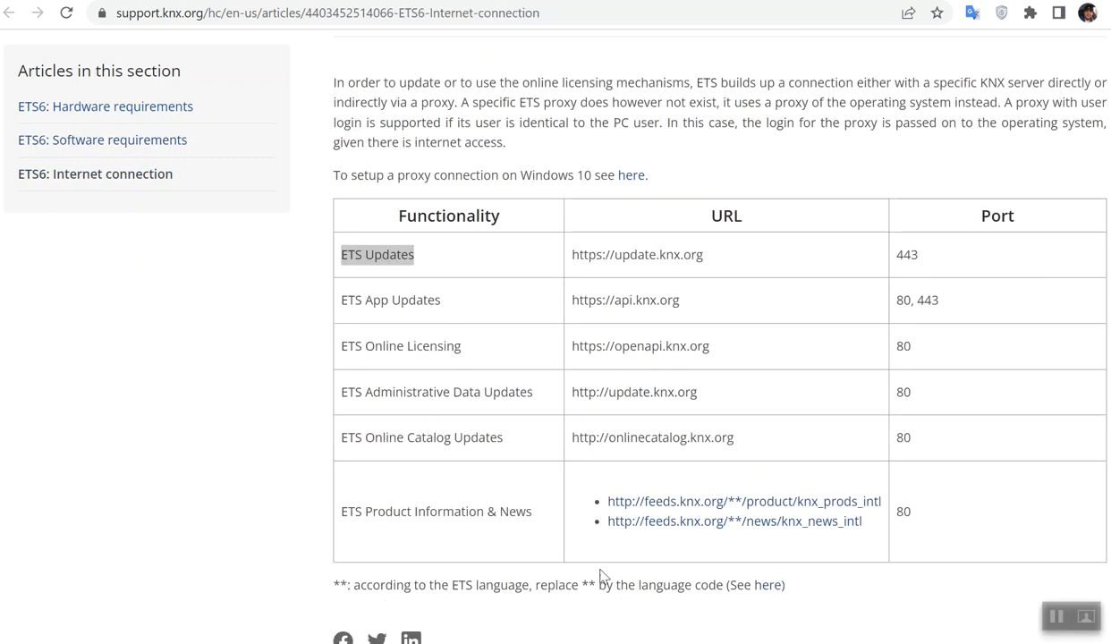
{"action": "mouse_move", "coordinate": [578, 495]}
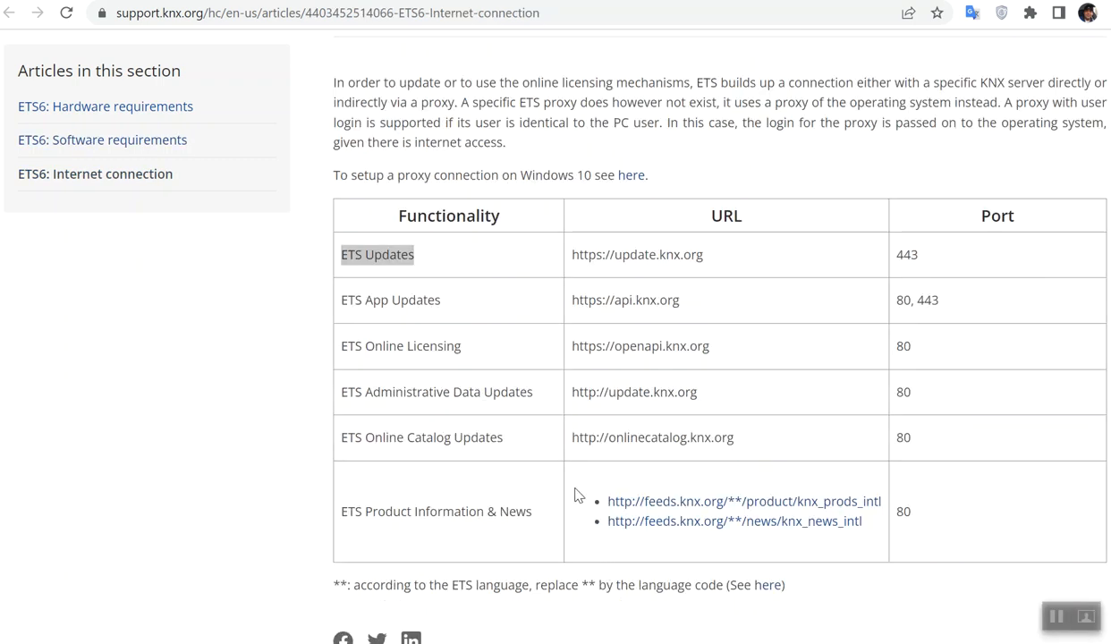
{"action": "mouse_move", "coordinate": [507, 383]}
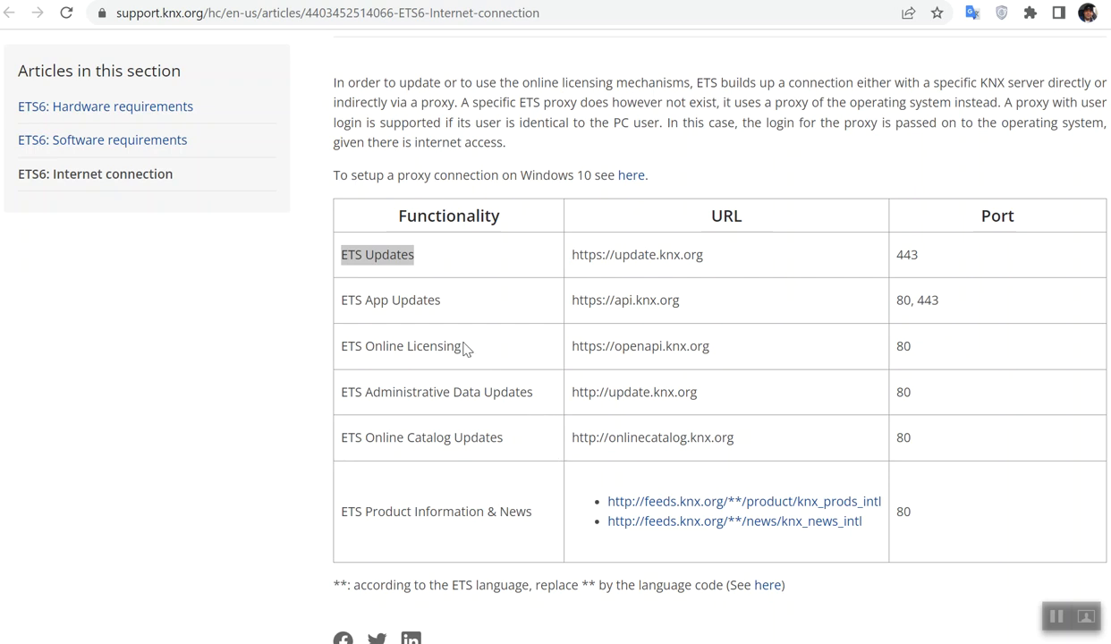
{"action": "mouse_move", "coordinate": [463, 352]}
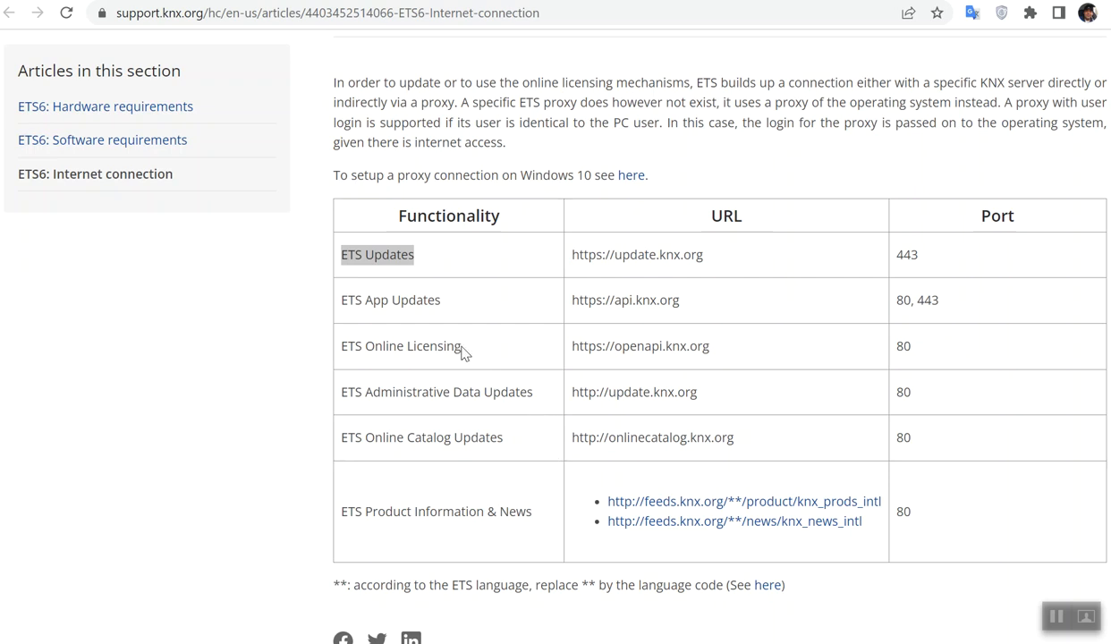
{"action": "mouse_move", "coordinate": [425, 292]}
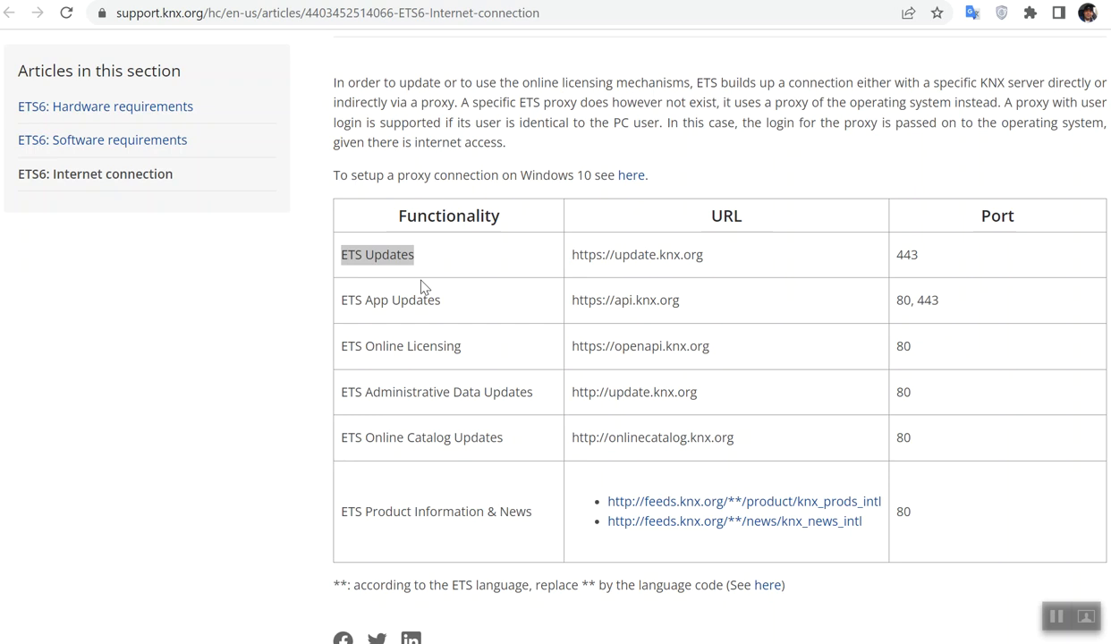
{"action": "mouse_move", "coordinate": [421, 298]}
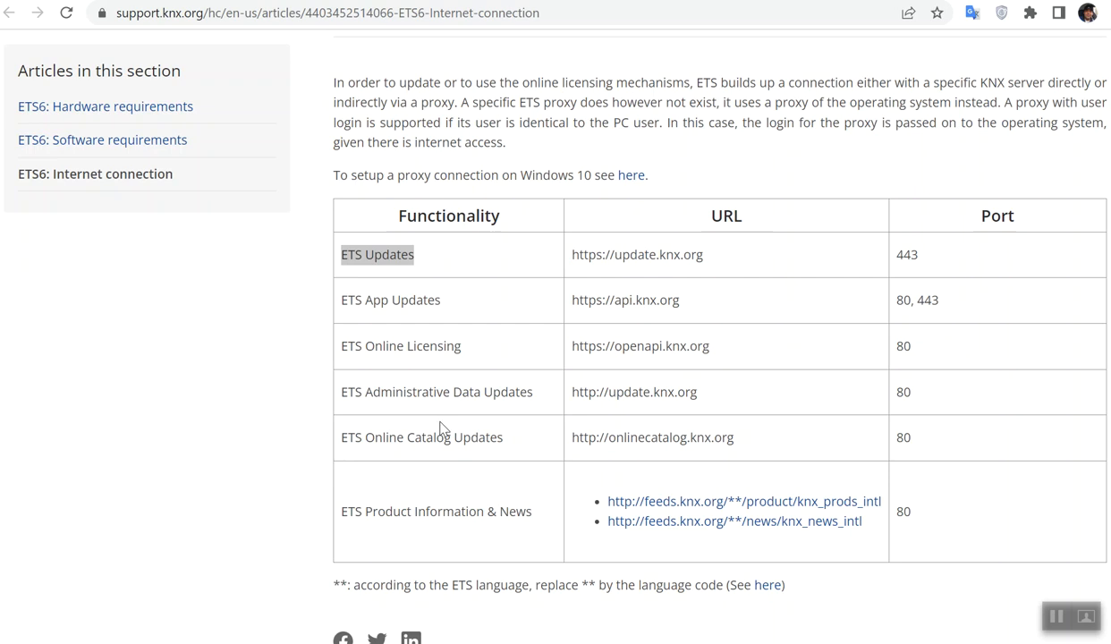
{"action": "mouse_move", "coordinate": [549, 497]}
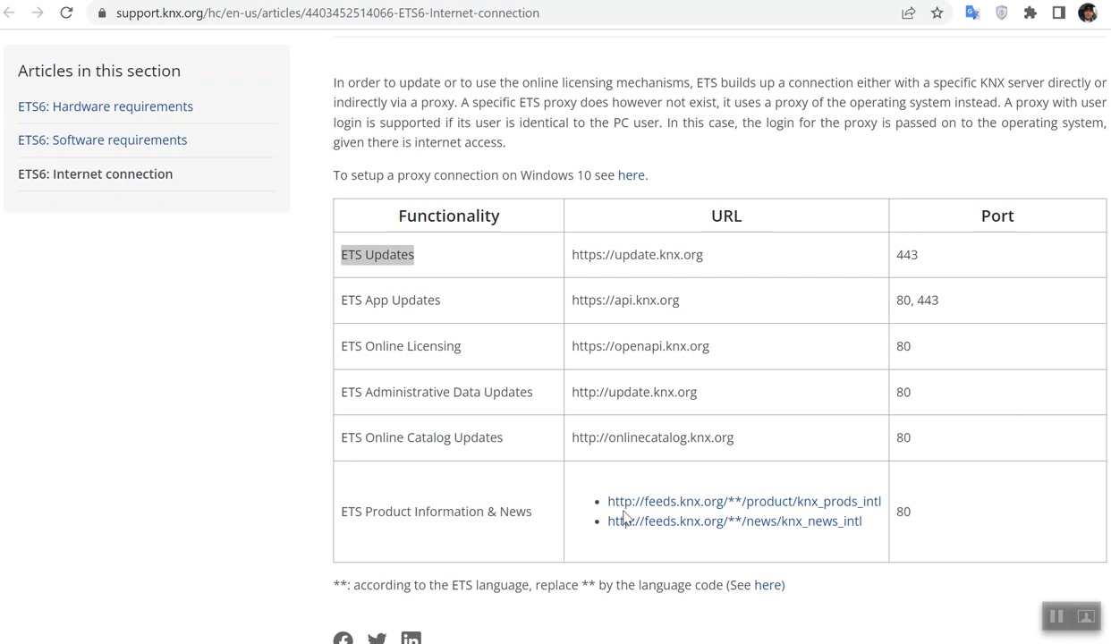
{"action": "mouse_move", "coordinate": [683, 546]}
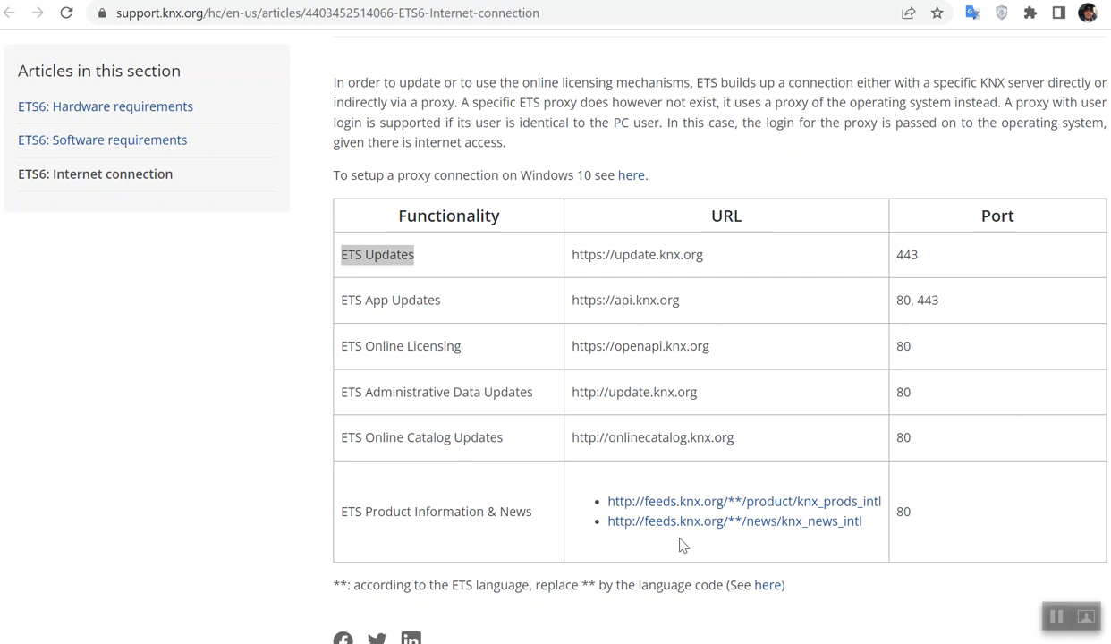